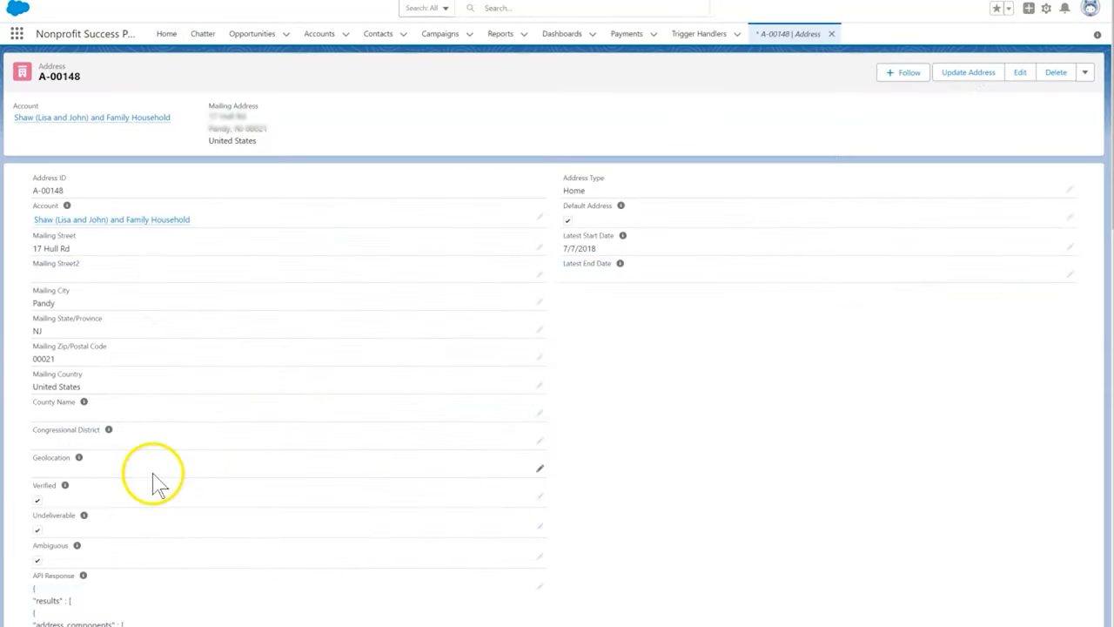
pyautogui.moveTo(340, 166)
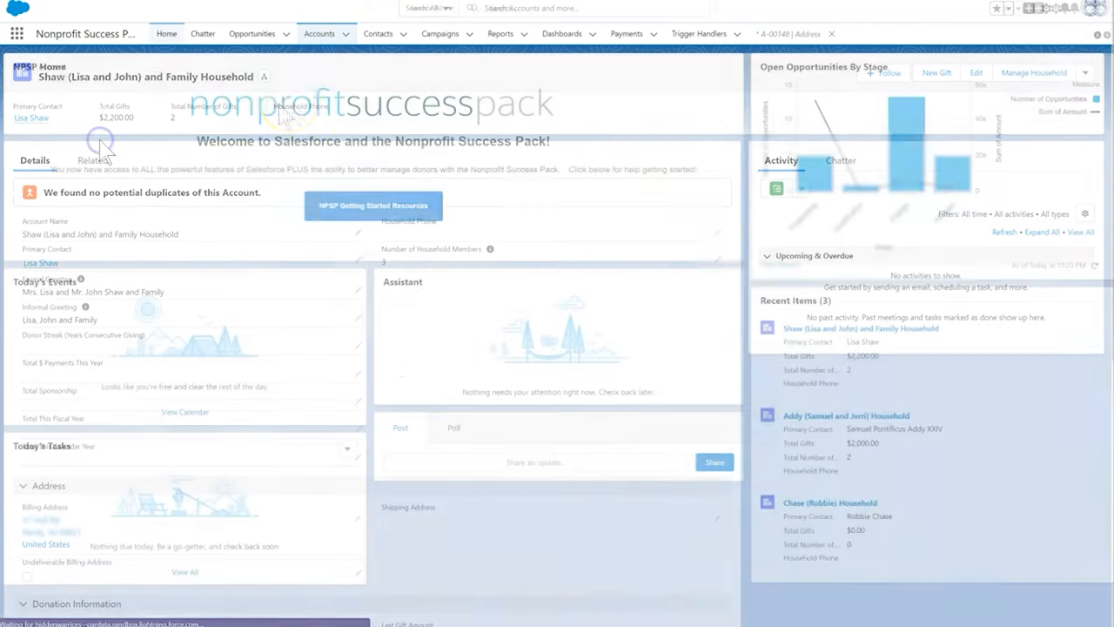
# Step: Go to the Recently Viewed contacts list, passing through the NPSP home page
pyautogui.click(167, 33)
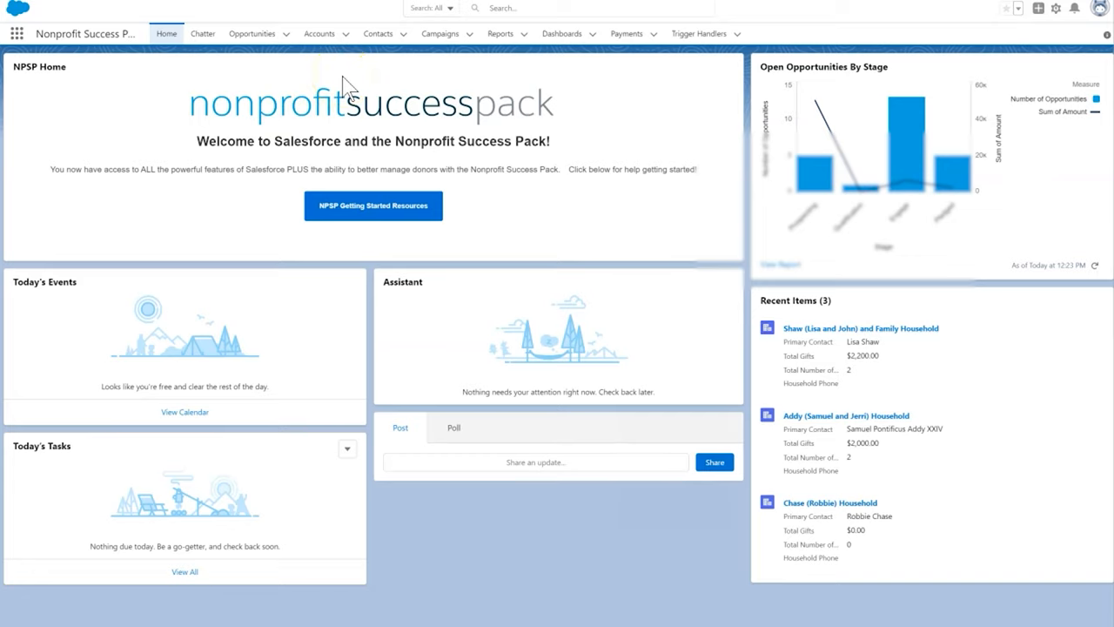
pyautogui.moveTo(350, 85)
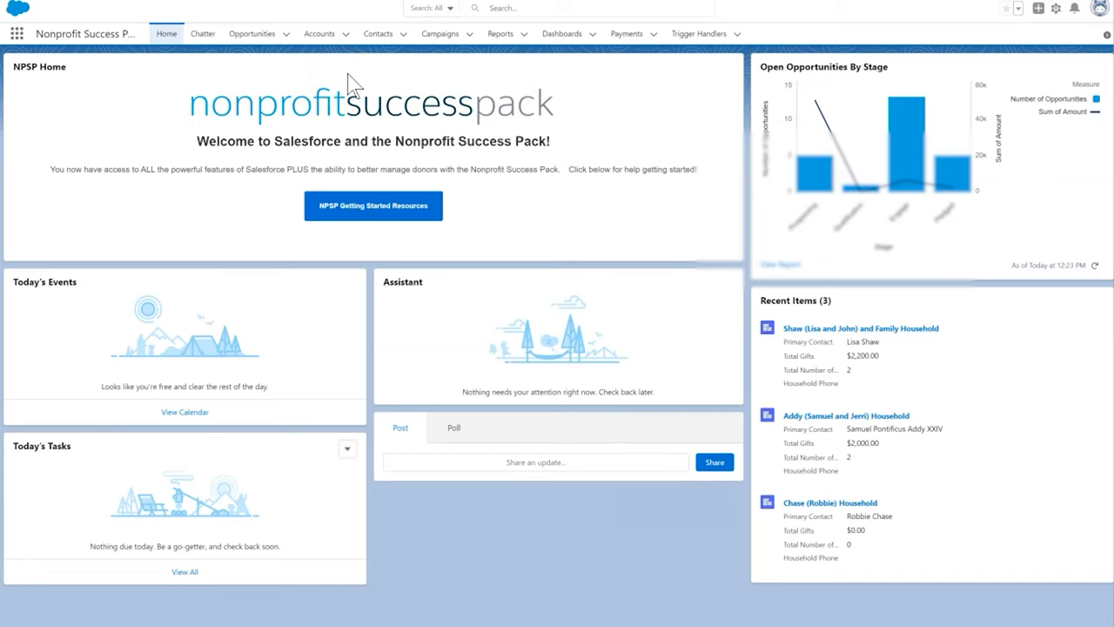
pyautogui.click(378, 33)
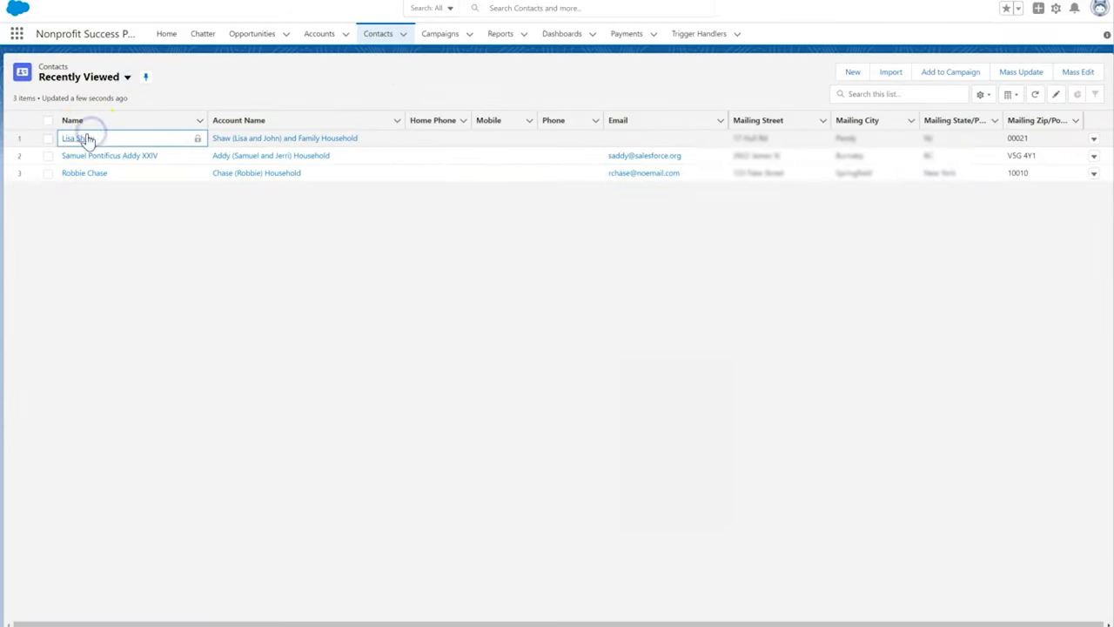
pyautogui.click(75, 137)
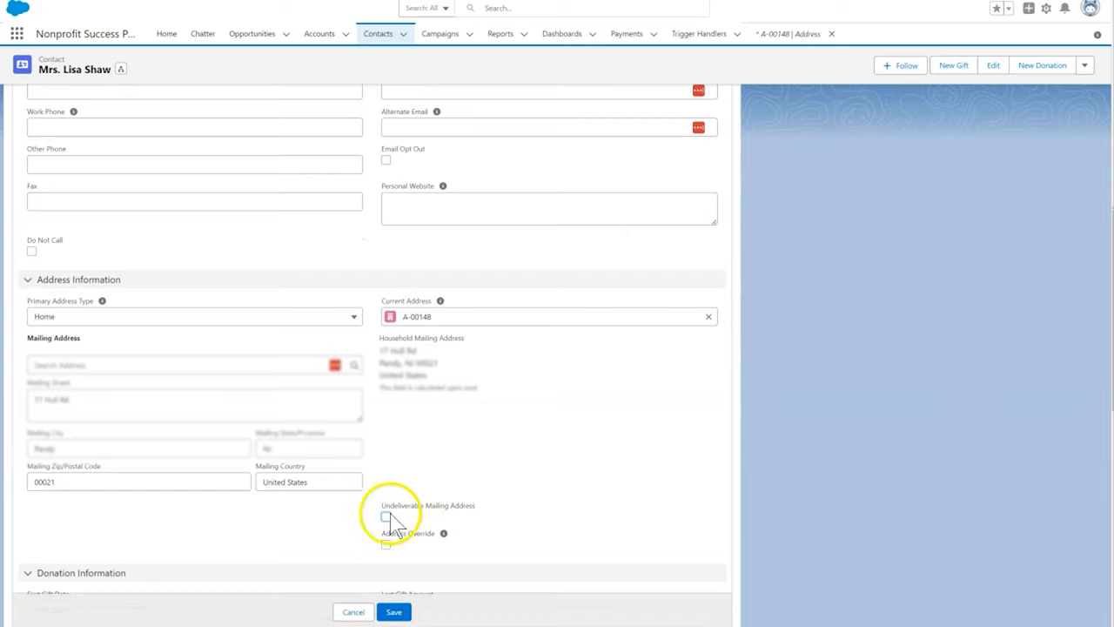
pyautogui.click(389, 516)
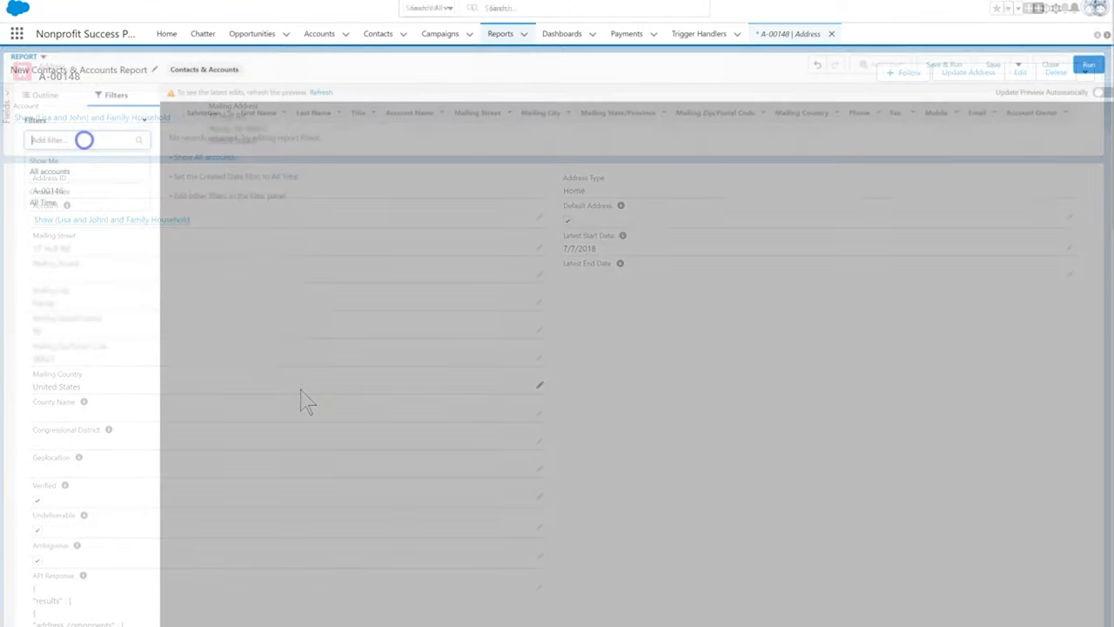
# Step: Filter the report on Undeliverable Mailing Address equals True and start saving it
pyautogui.write('und')
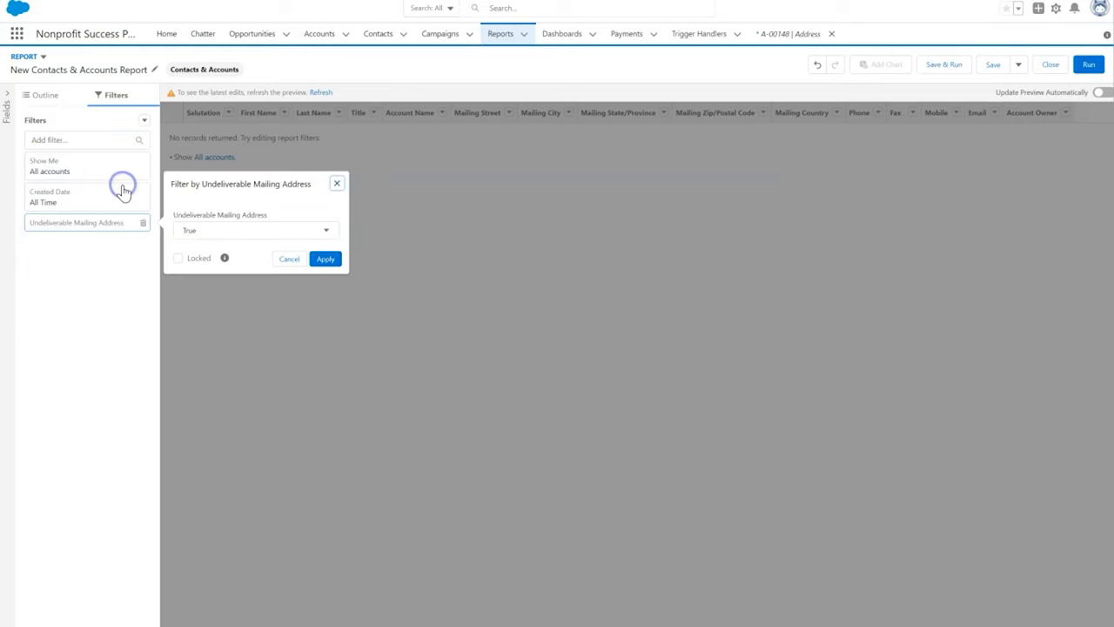
pyautogui.click(325, 258)
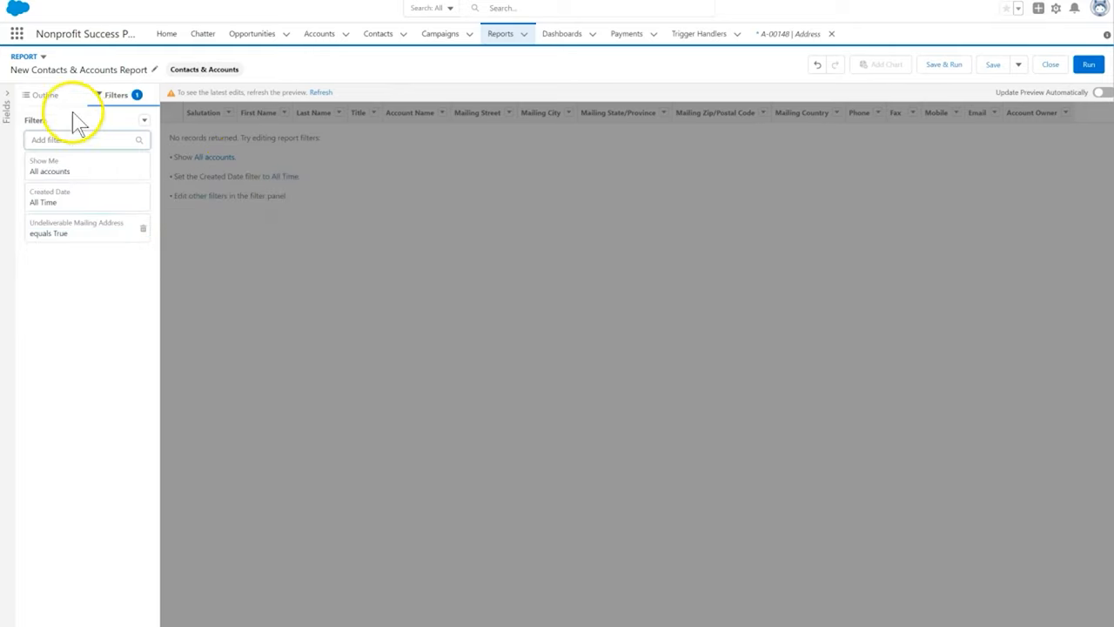
pyautogui.click(43, 95)
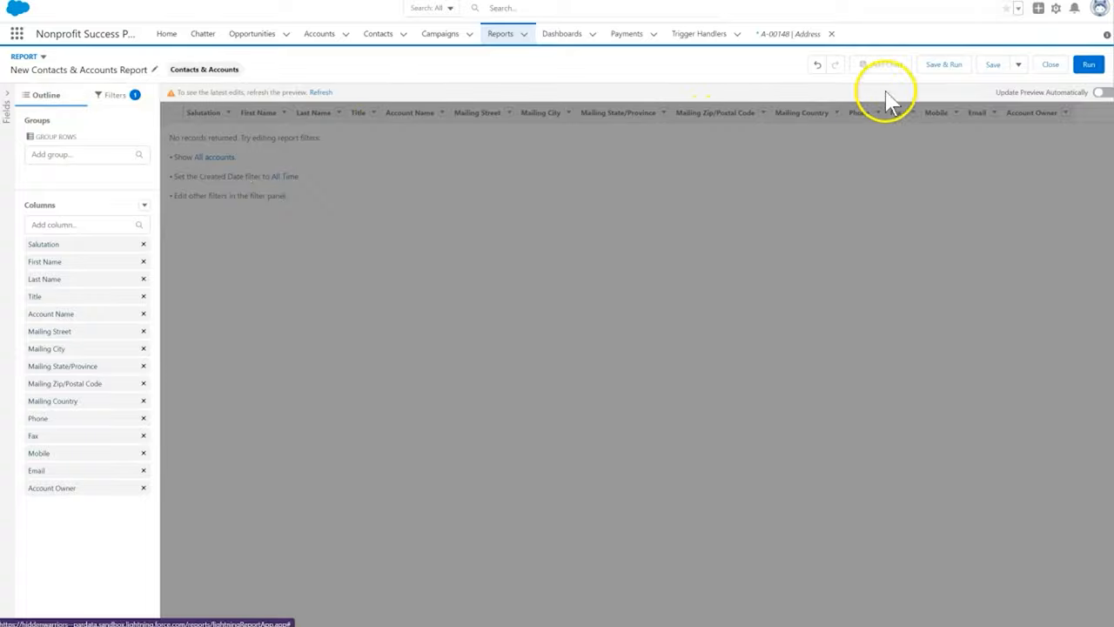
pyautogui.click(992, 63)
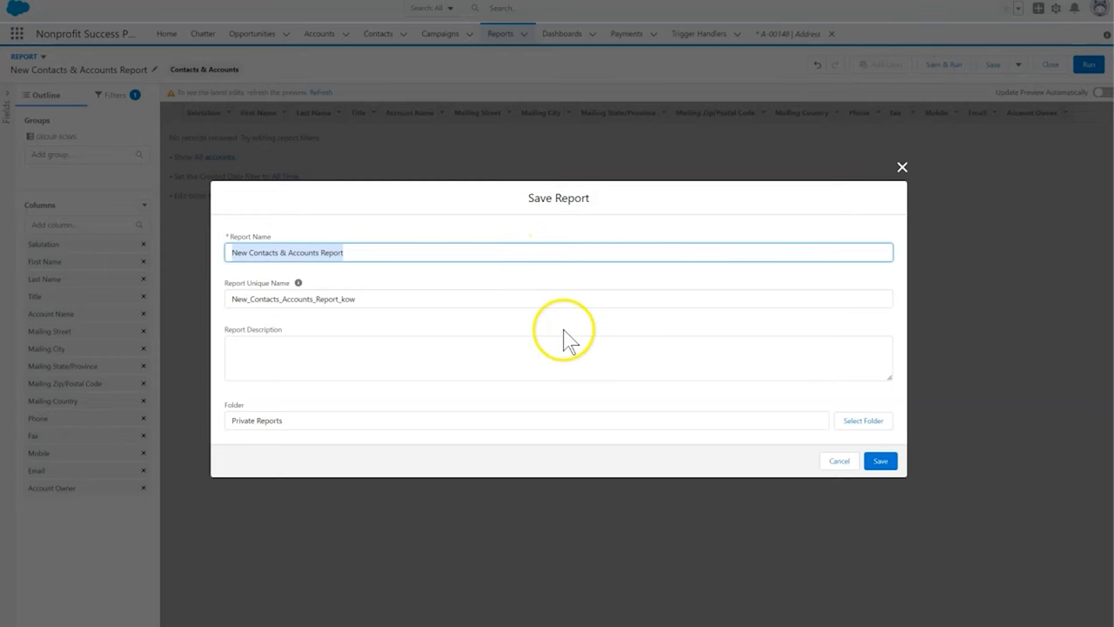